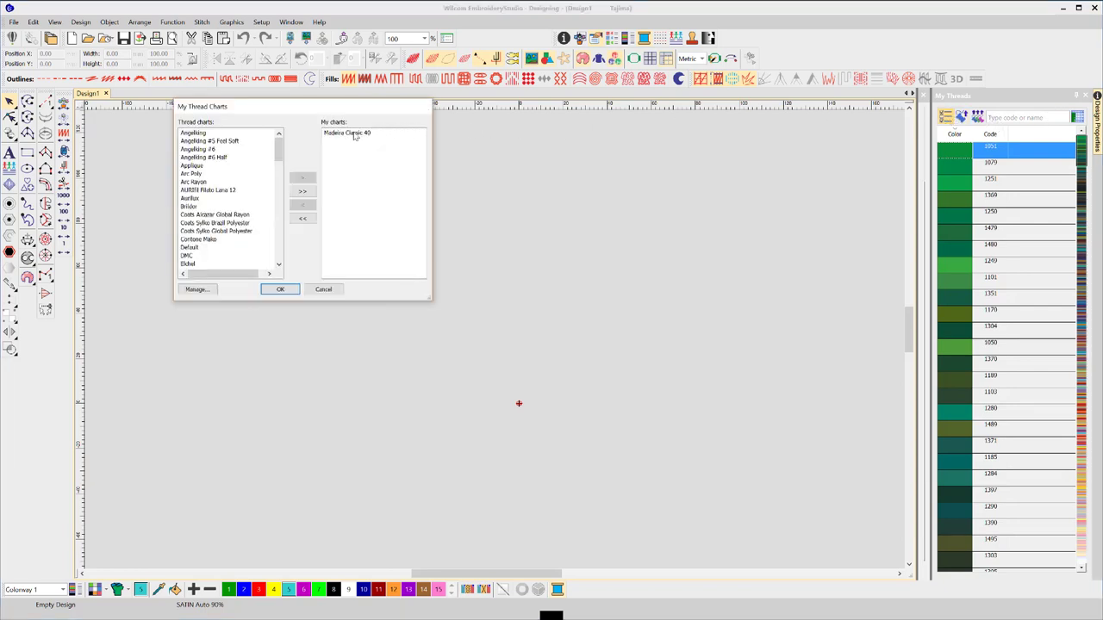
Step: Remove the Madeira chart and add Royal as the sole chart in My Thread Charts
left_click(348, 133)
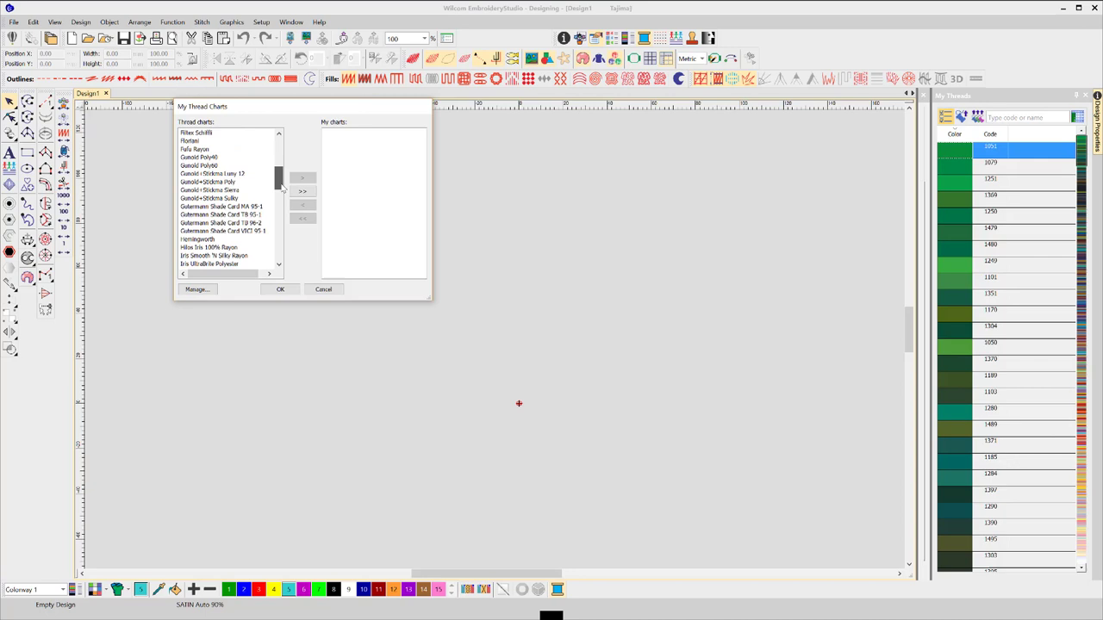
scroll("down", 3)
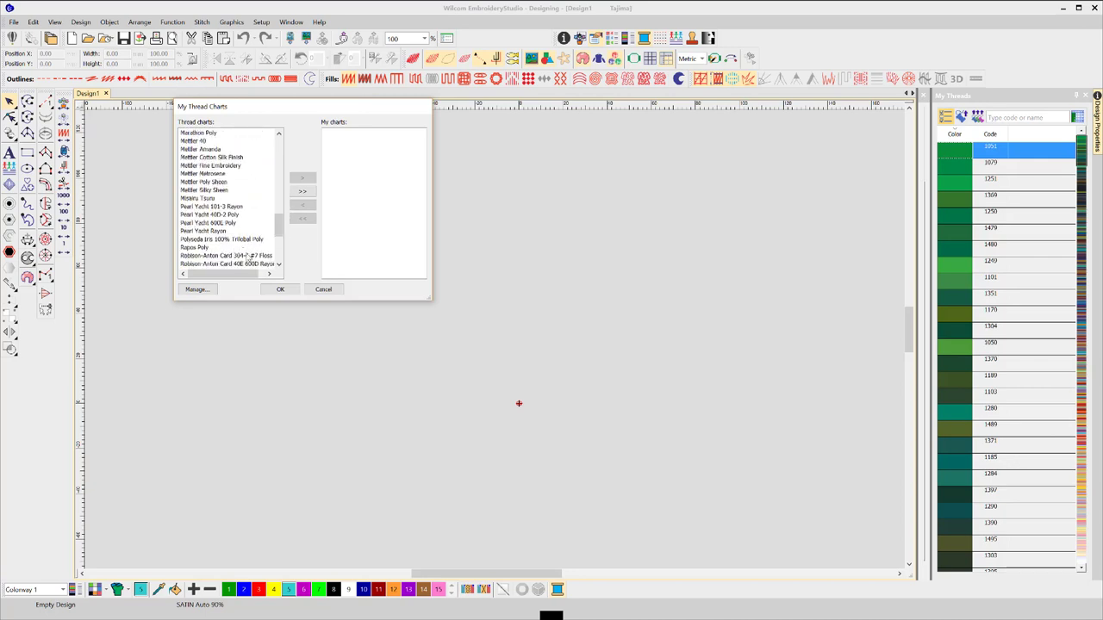
left_click(279, 265)
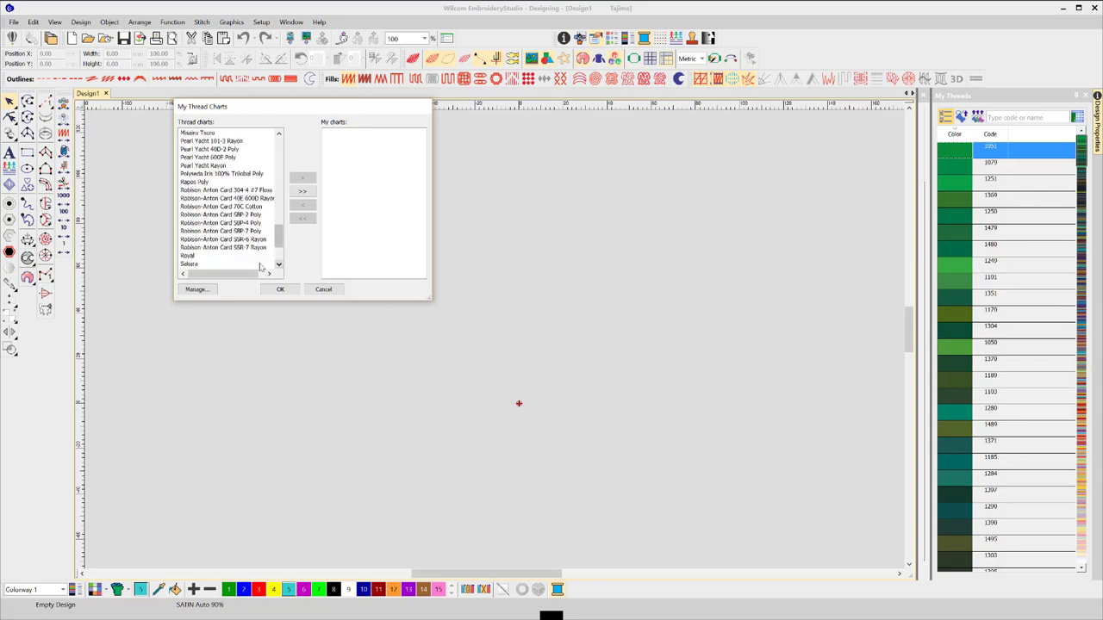
left_click(190, 255)
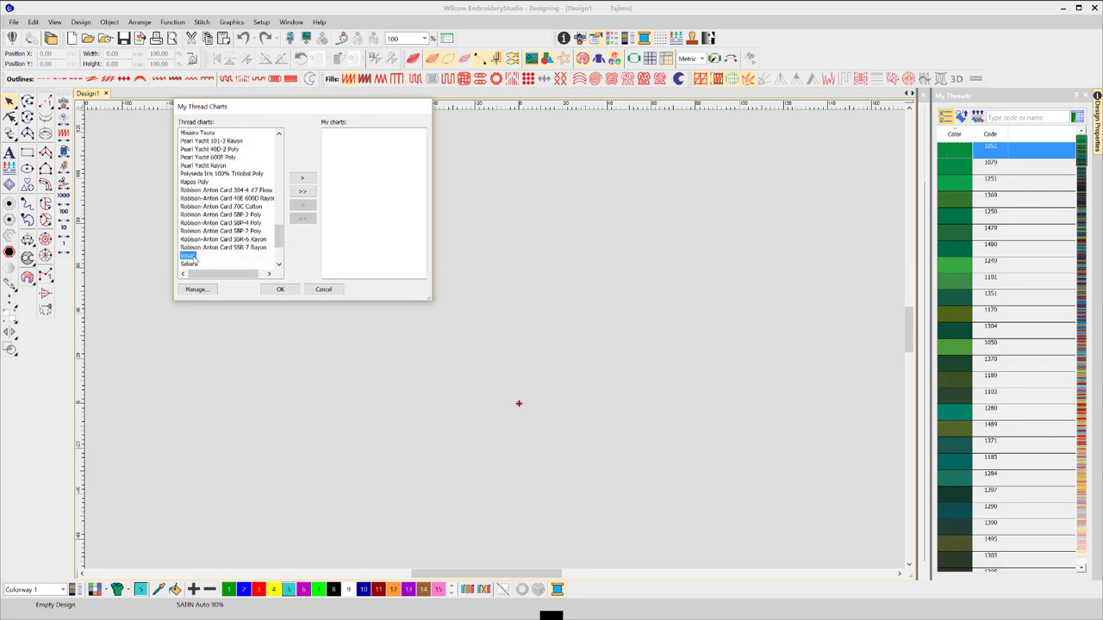
left_click(301, 176)
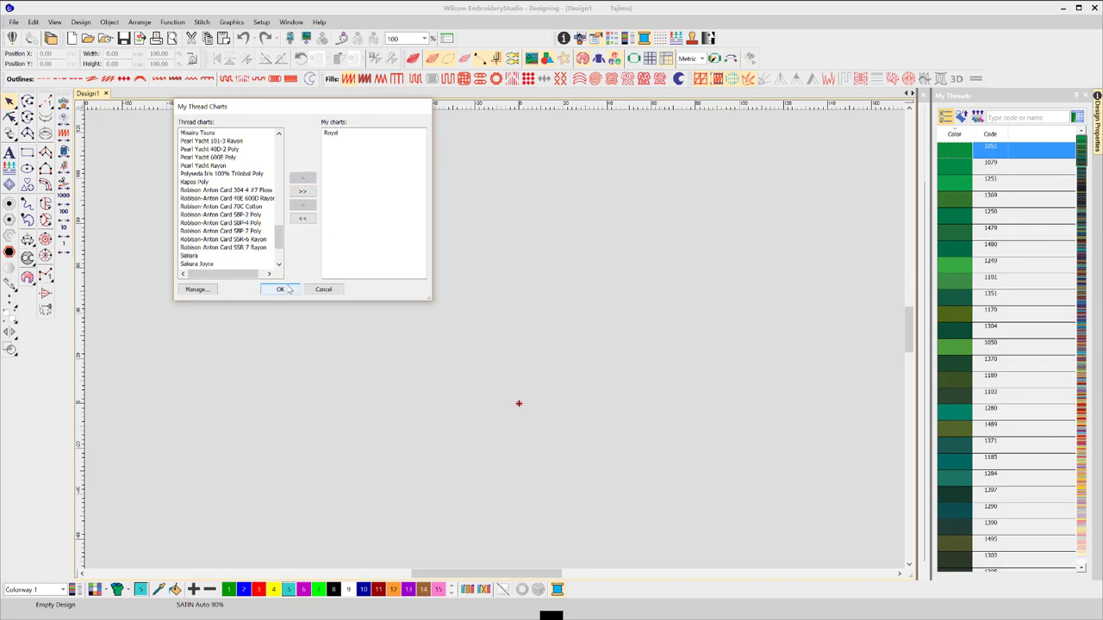
left_click(279, 289)
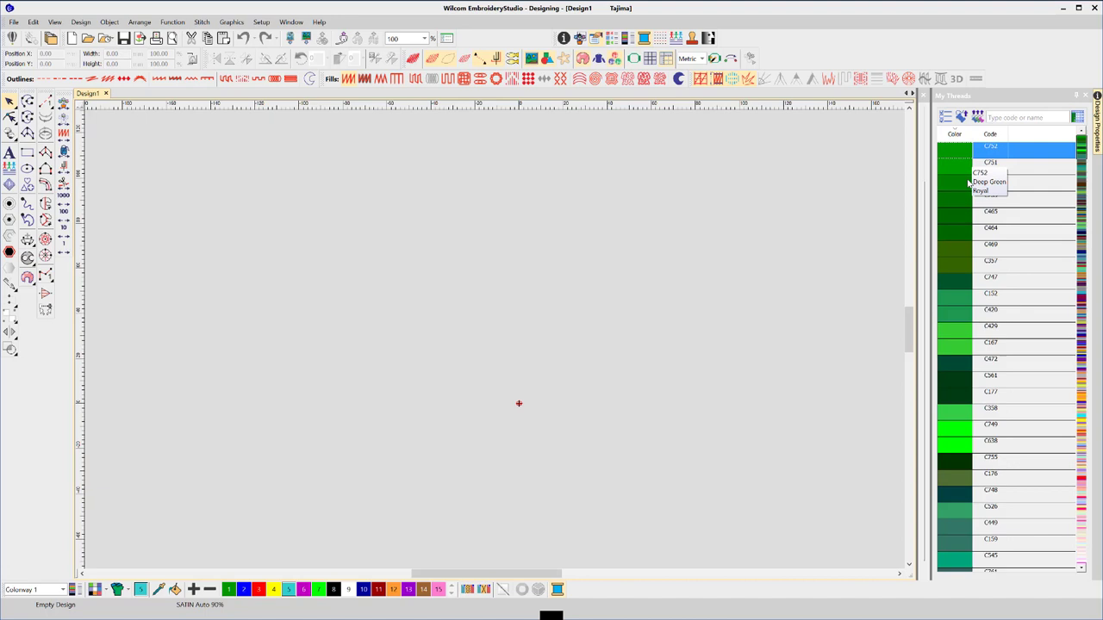
mouse_move(955, 391)
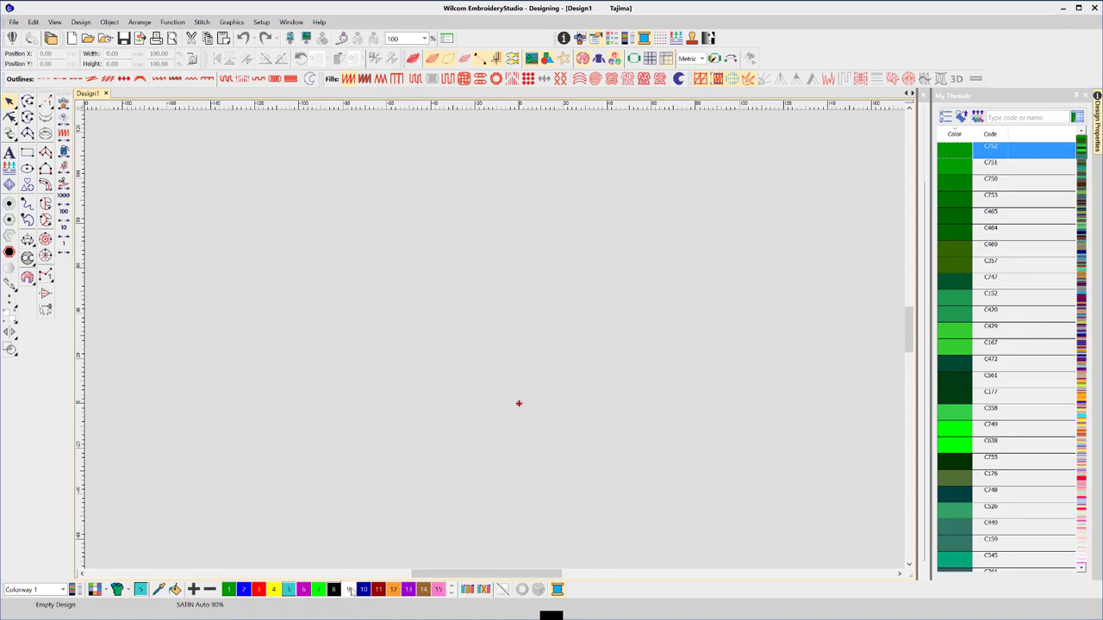
mouse_move(803, 255)
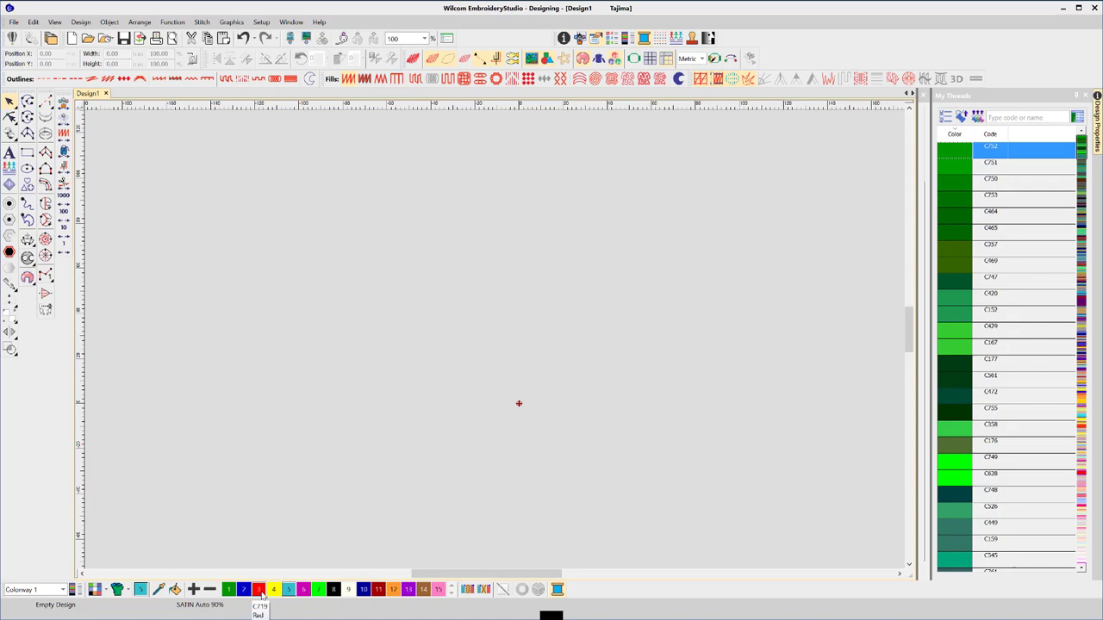
mouse_move(351, 589)
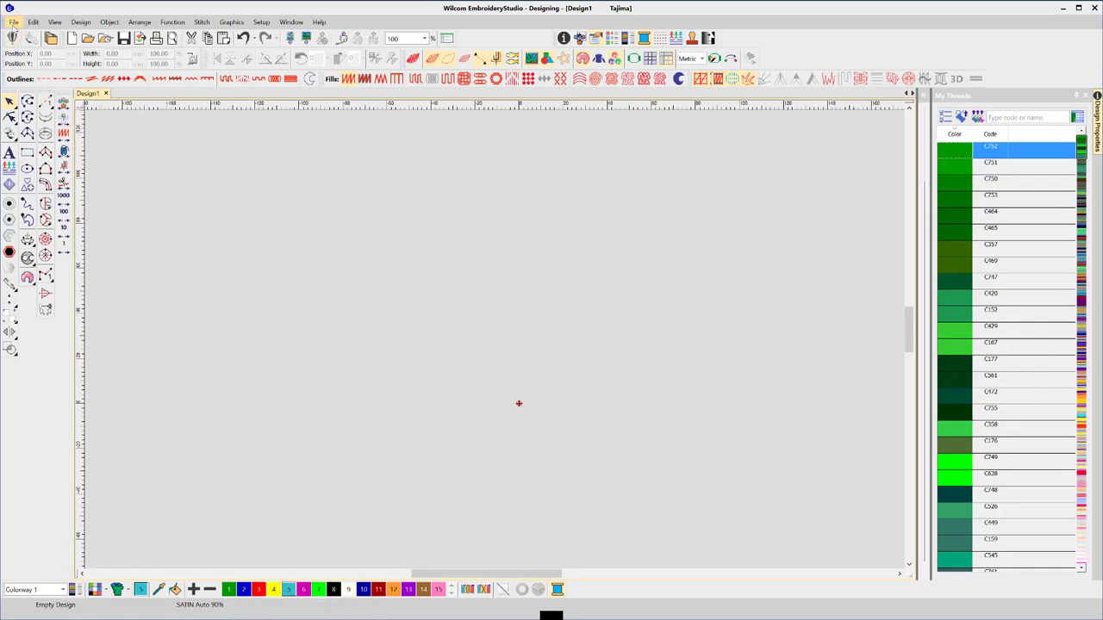
Step: Save the Royal-thread setup over Normal.EMT in the TEMPLATE folder
left_click(10, 21)
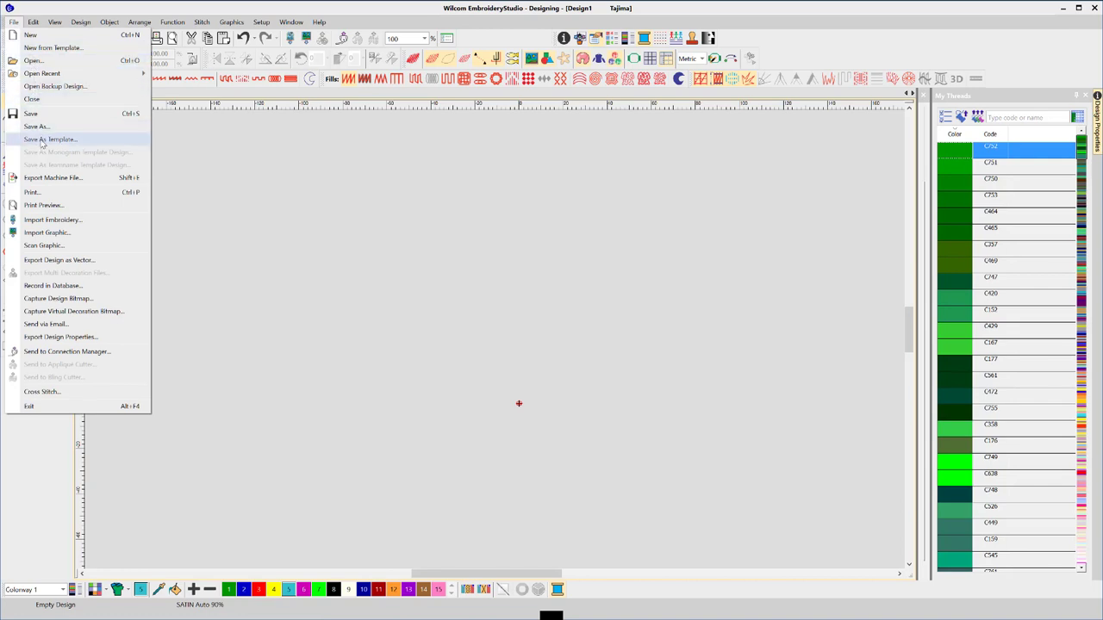
left_click(56, 140)
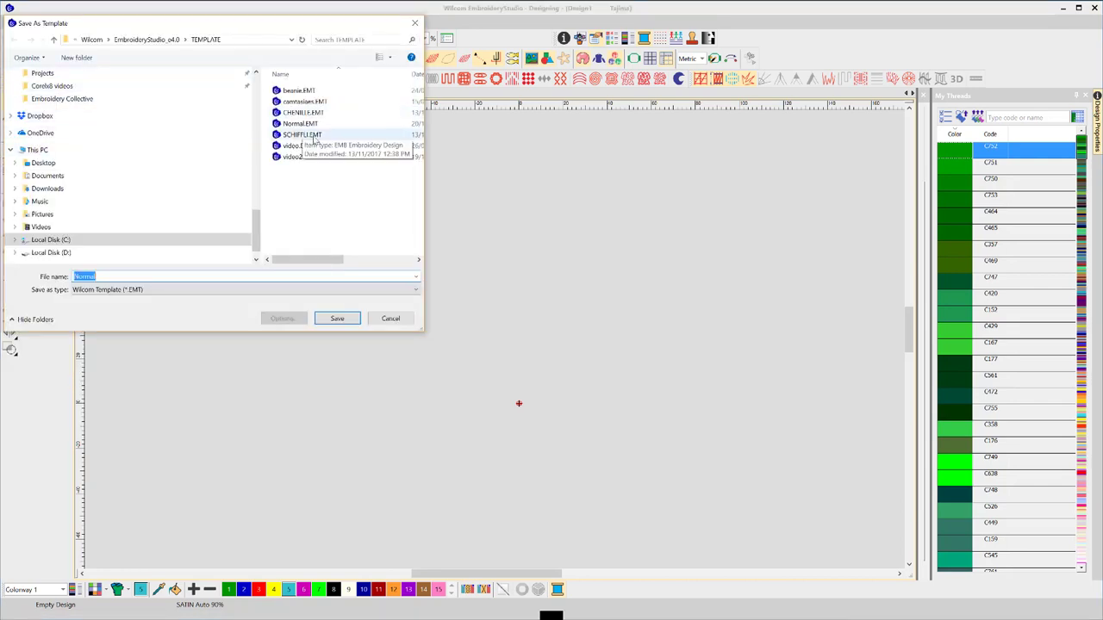
left_click(299, 124)
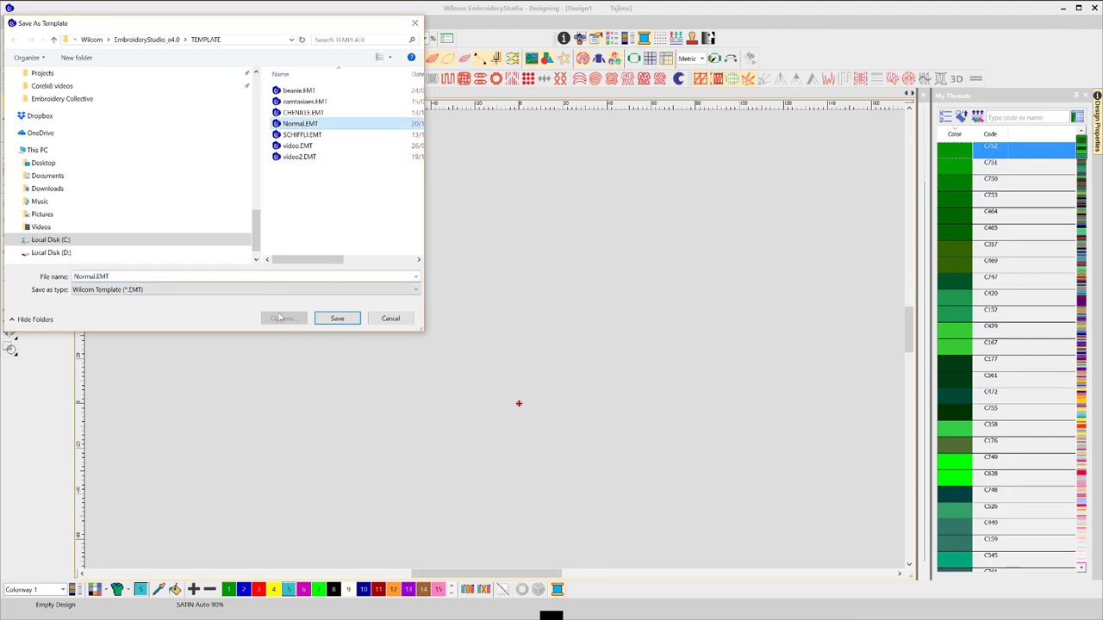
left_click(338, 317)
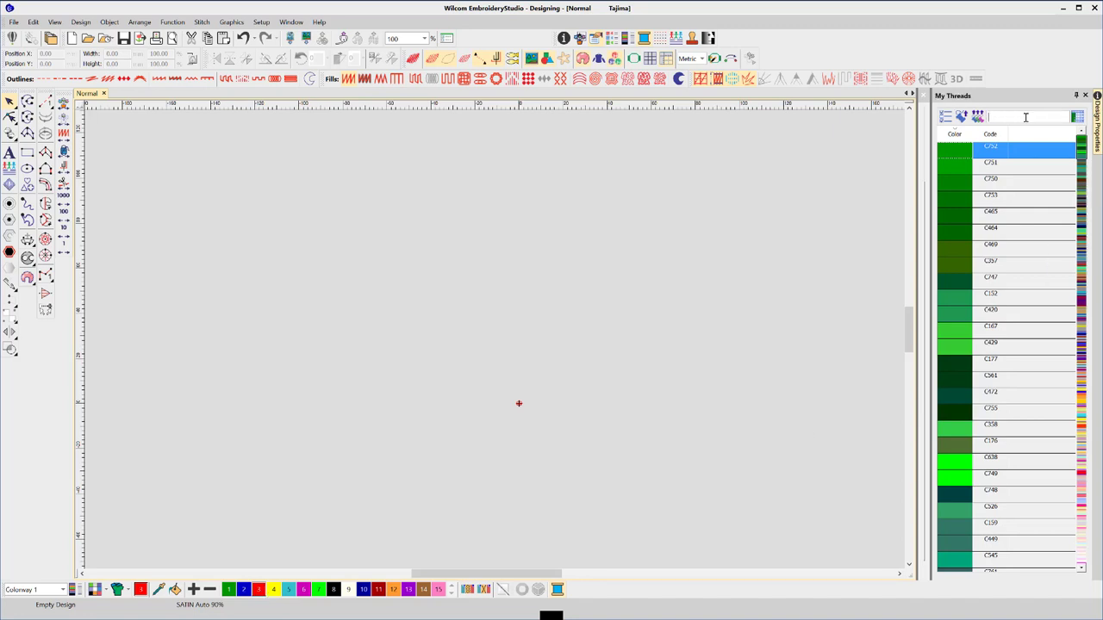
Step: Filter the My Threads list to Royal thread C523 by searching 'c523'
type("c")
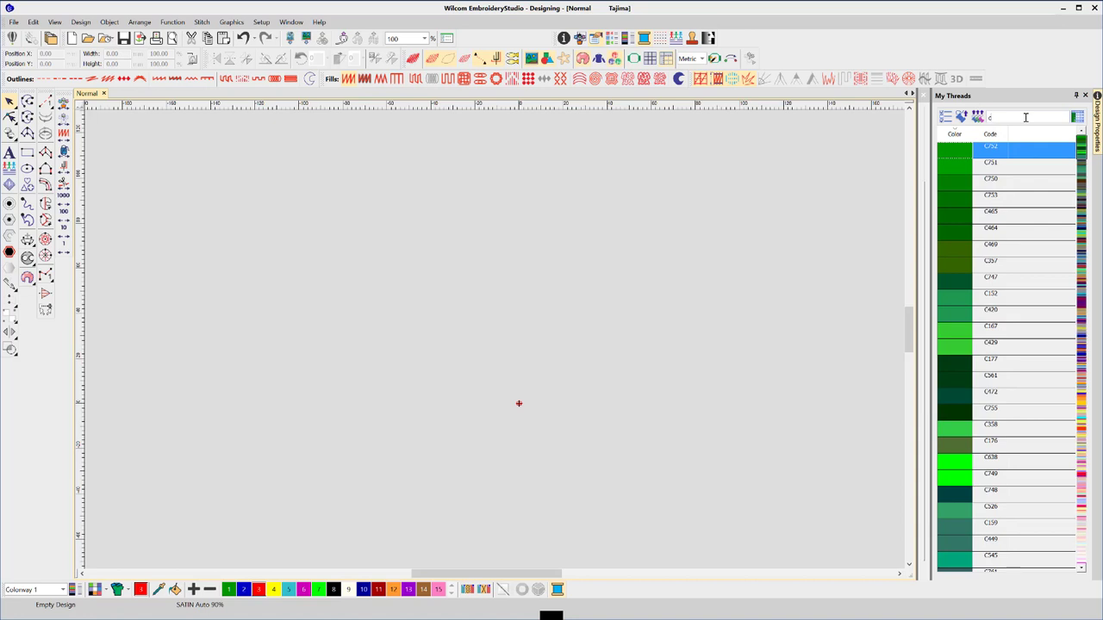
type("c523")
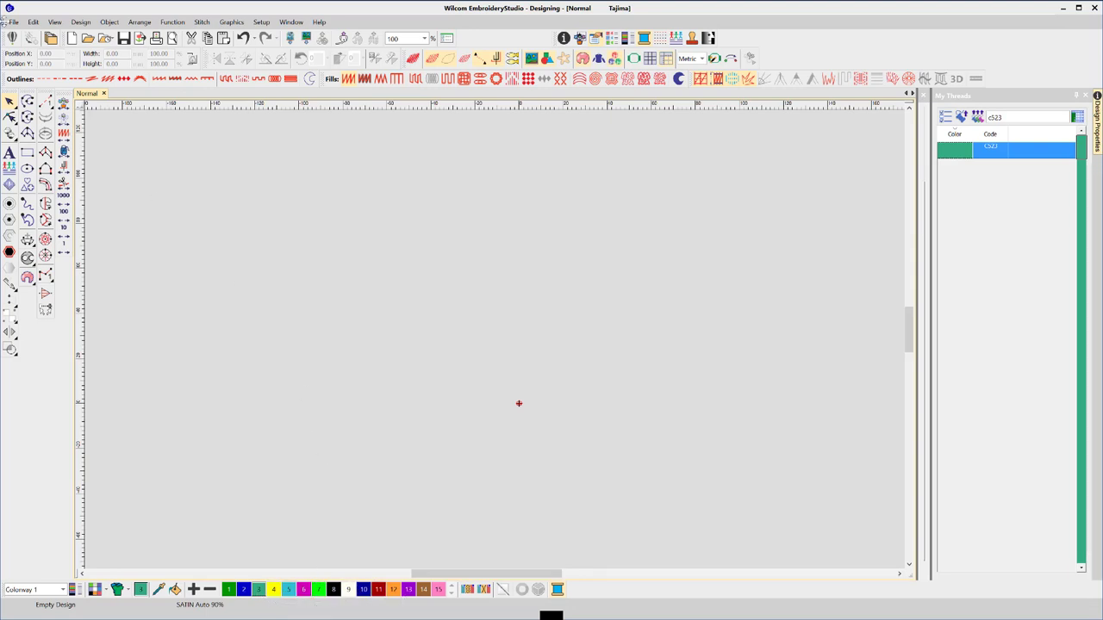
Step: Save as template over Normal.EMT again, confirming the replace prompt
left_click(10, 21)
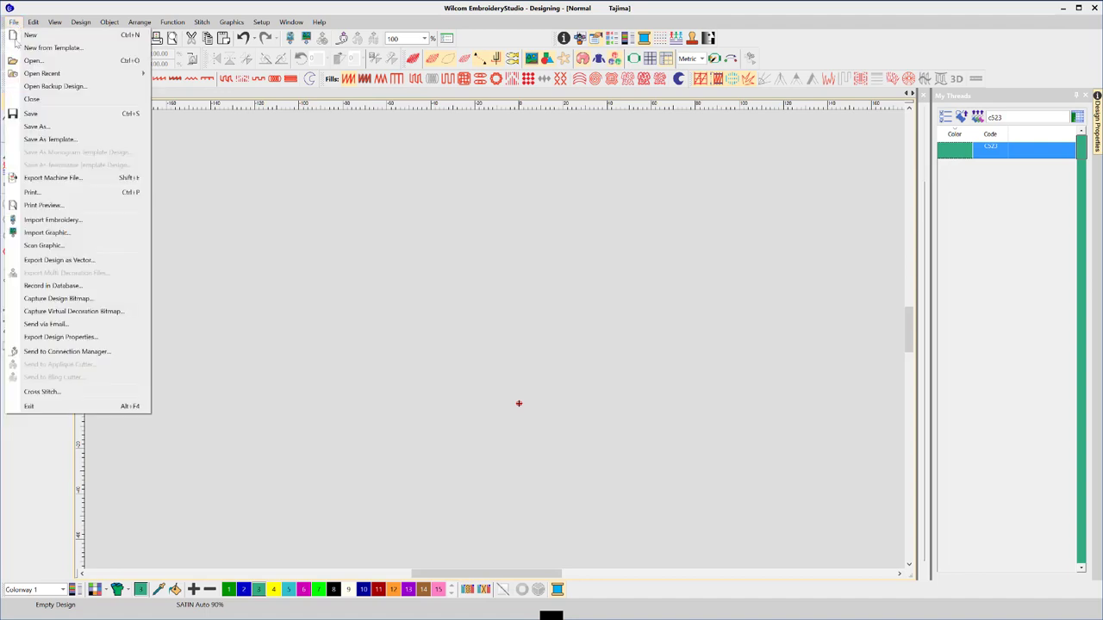
mouse_move(62, 140)
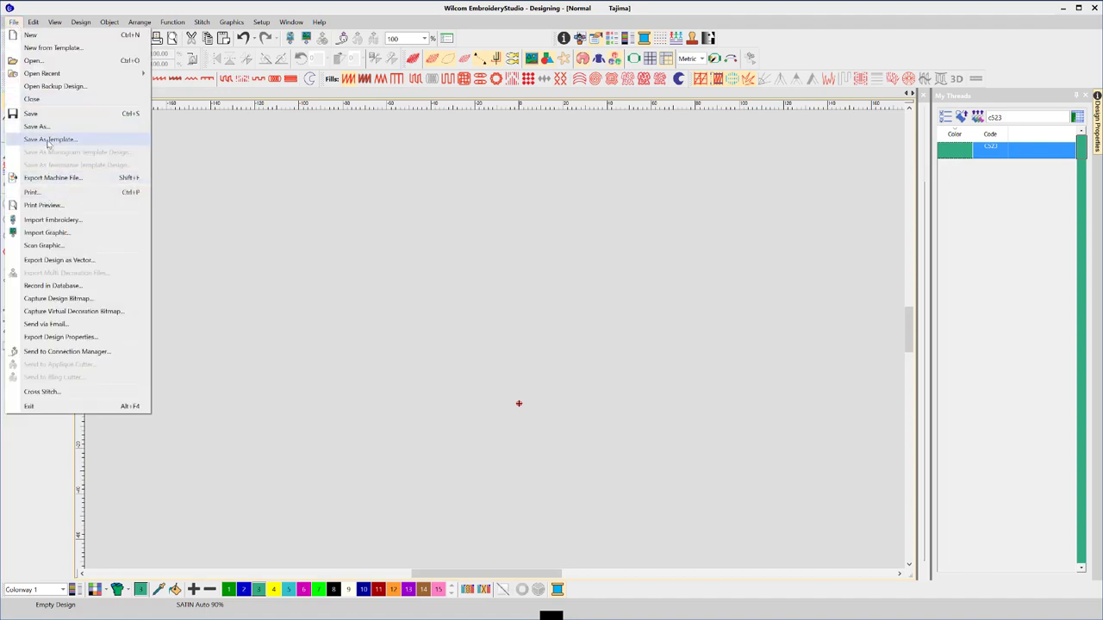
left_click(52, 140)
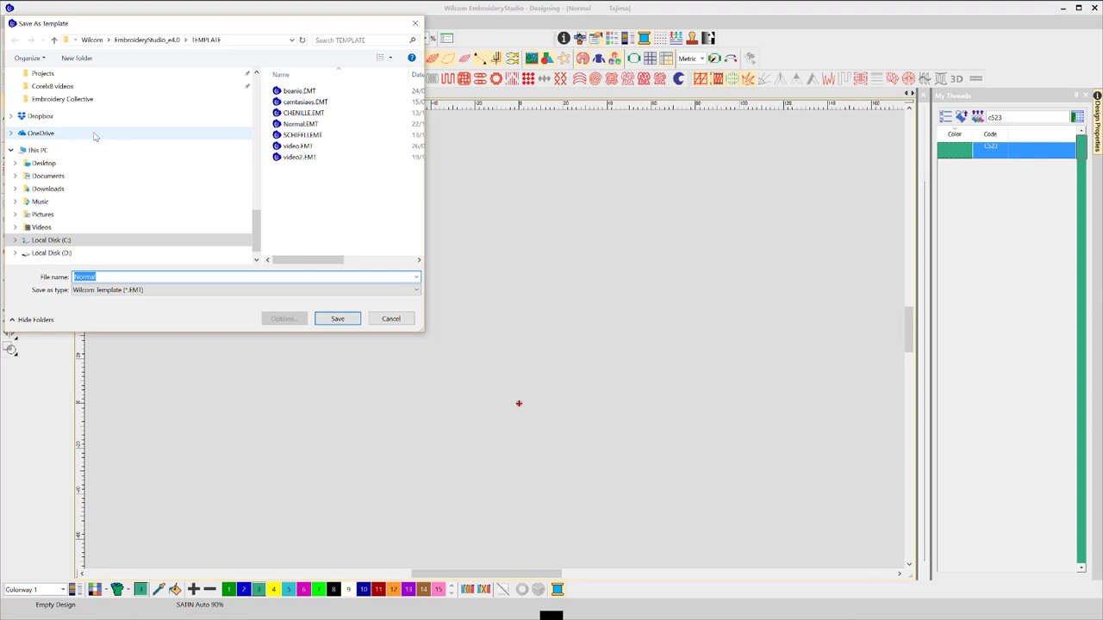
left_click(300, 124)
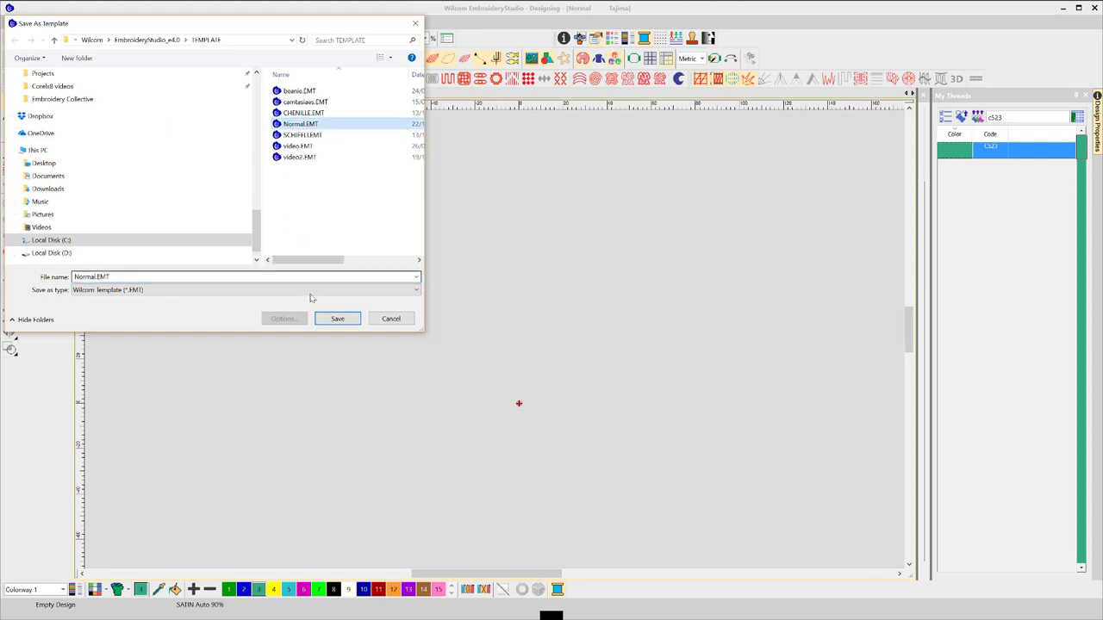
left_click(337, 317)
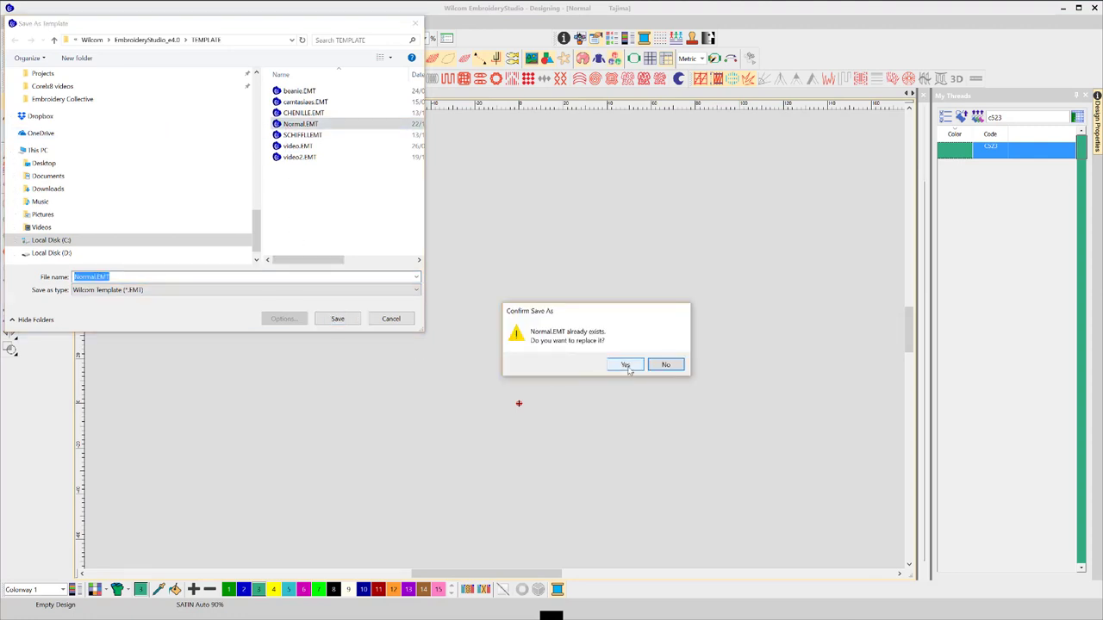
left_click(623, 365)
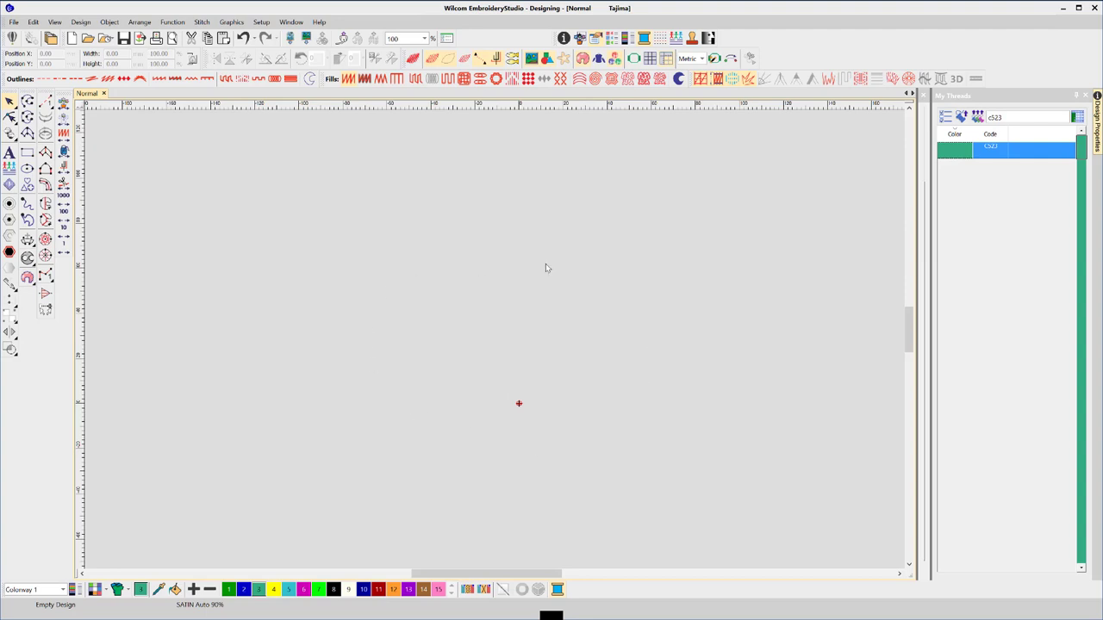
mouse_move(293, 551)
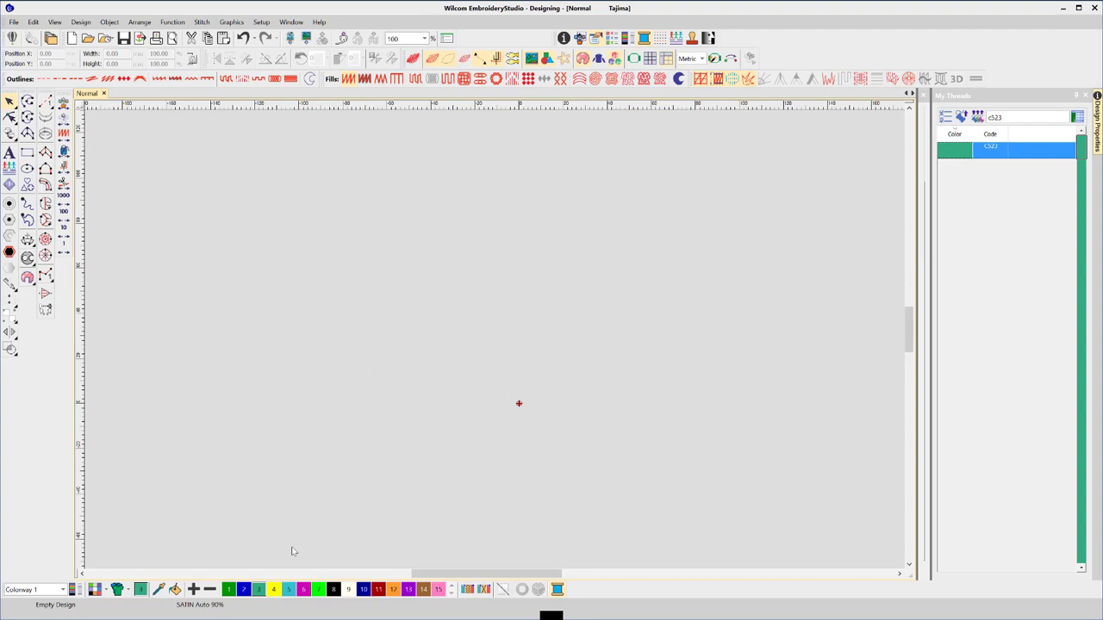